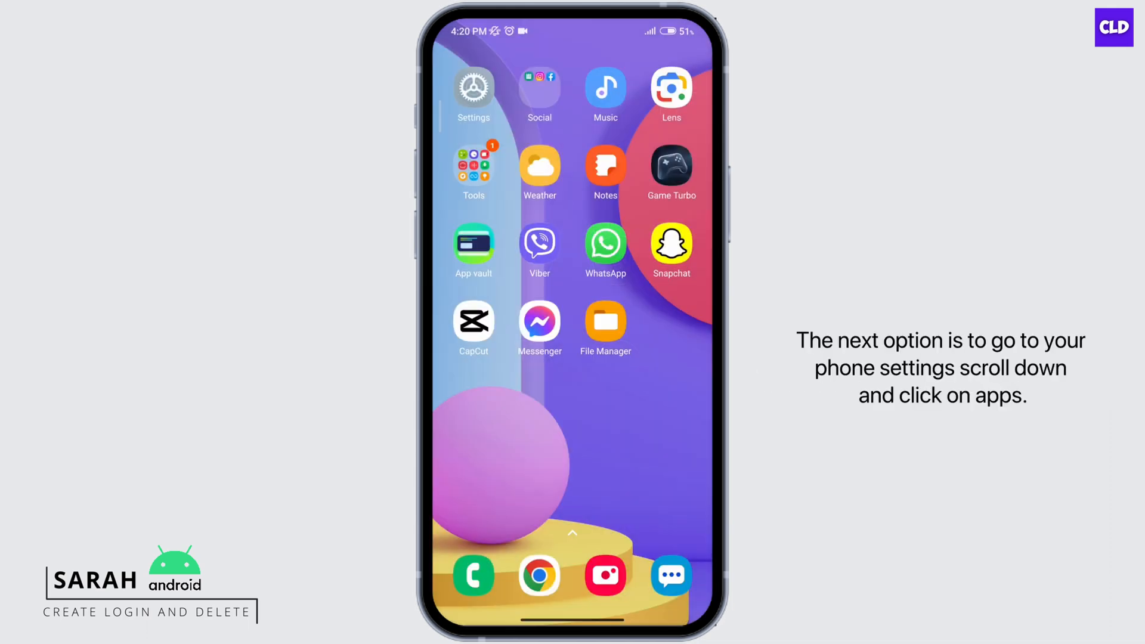
- Reach Manage apps in Settings with system apps shown in the list
left_click(473, 89)
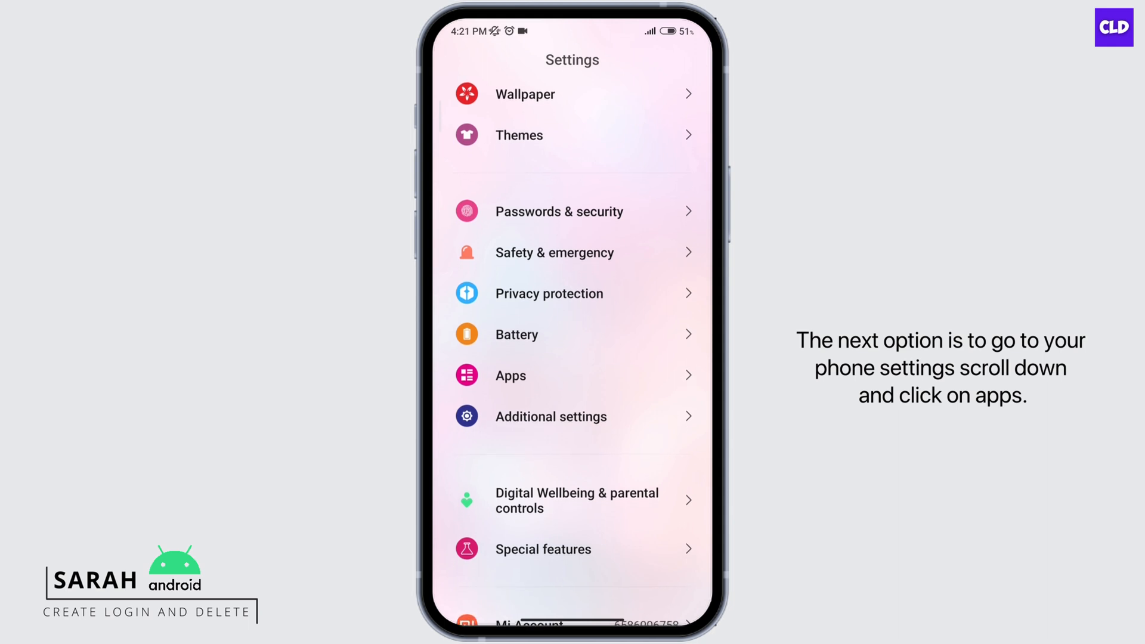
left_click(511, 376)
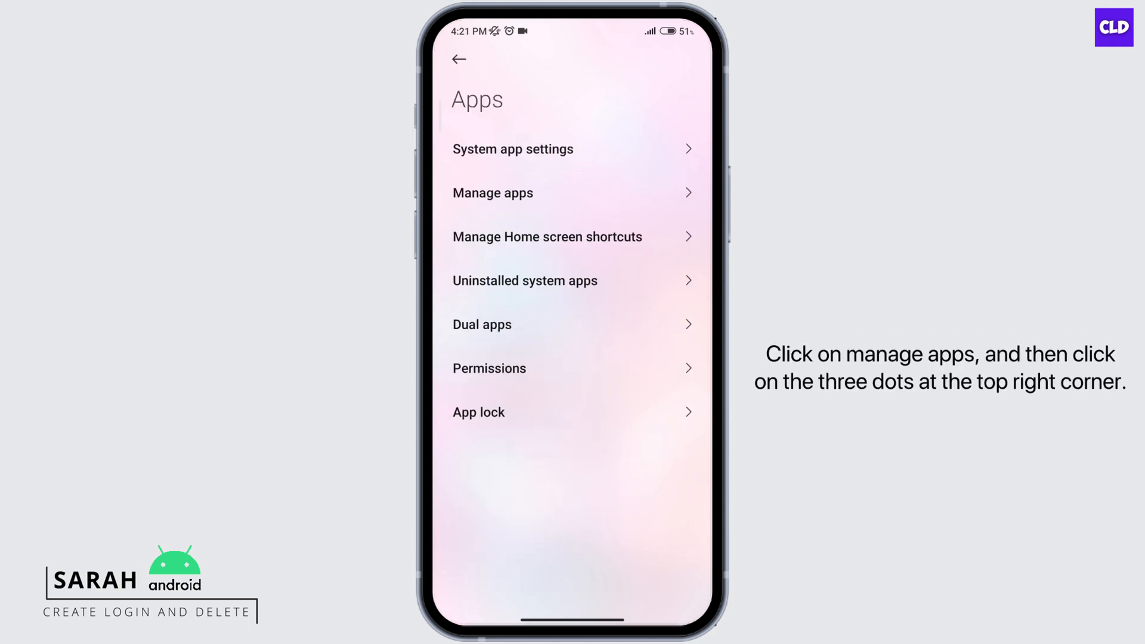
left_click(493, 193)
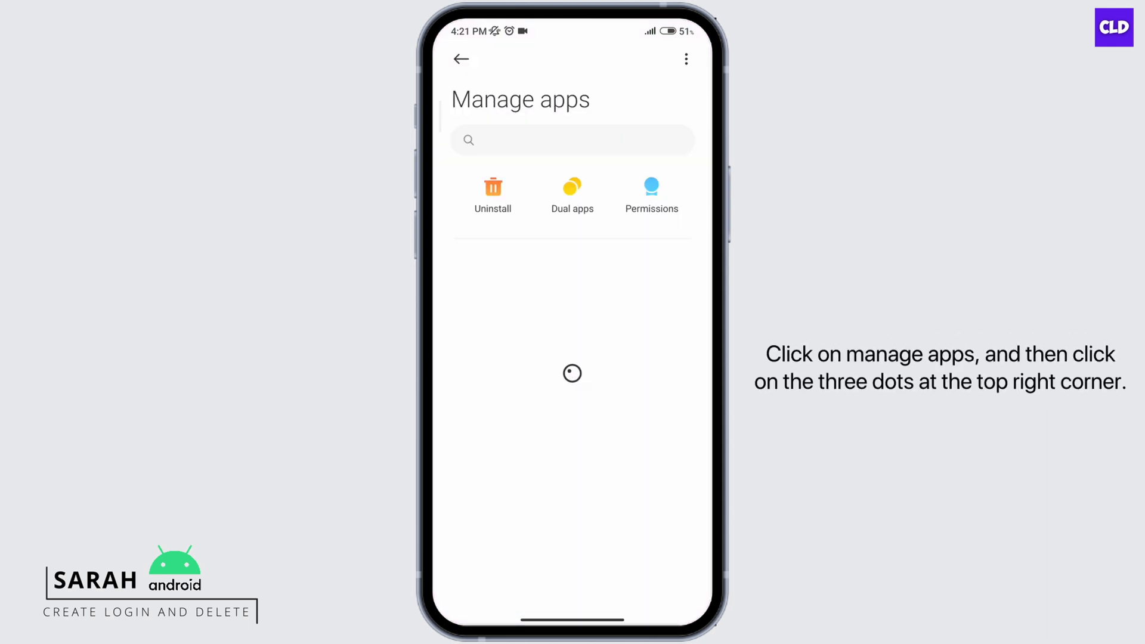
left_click(685, 59)
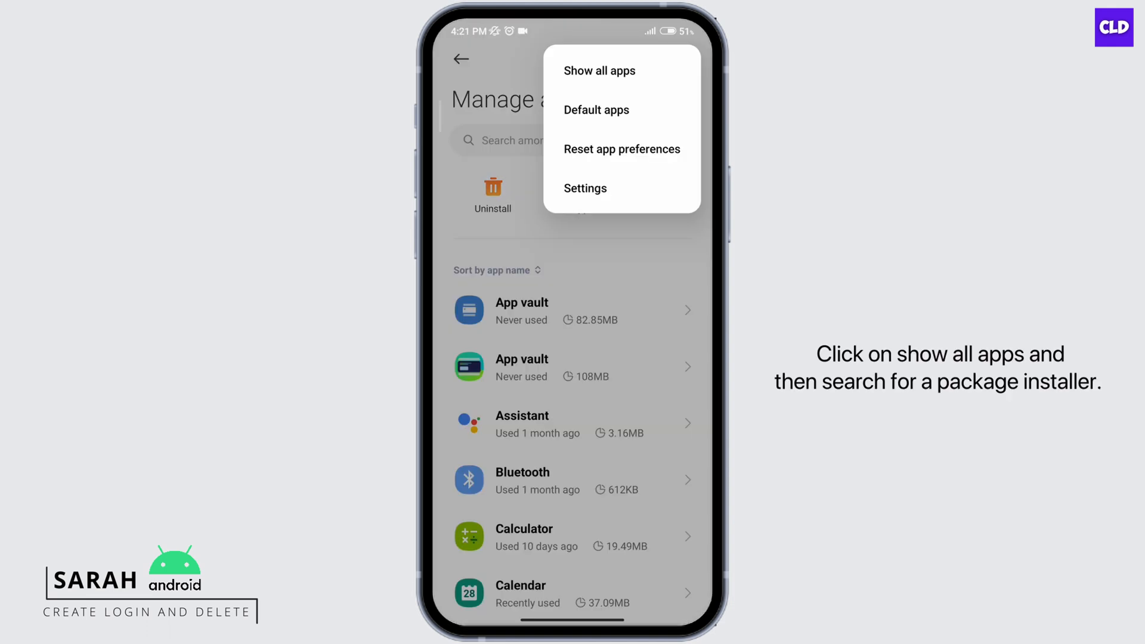
left_click(599, 70)
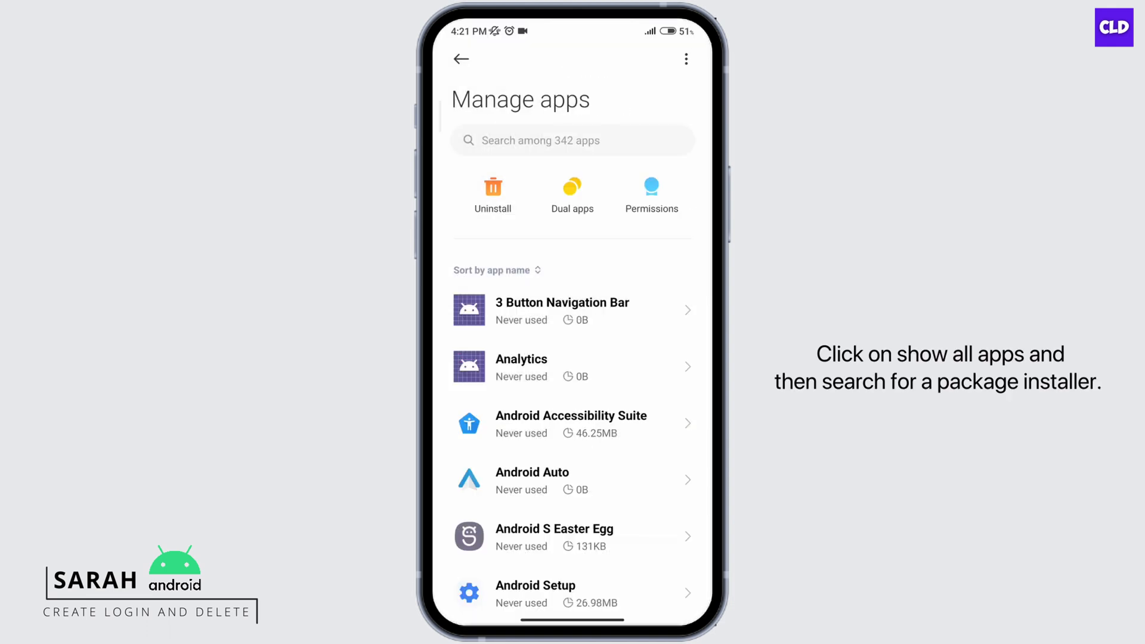
- Find Package installer by searching 'package' and clear its stored data
type("package")
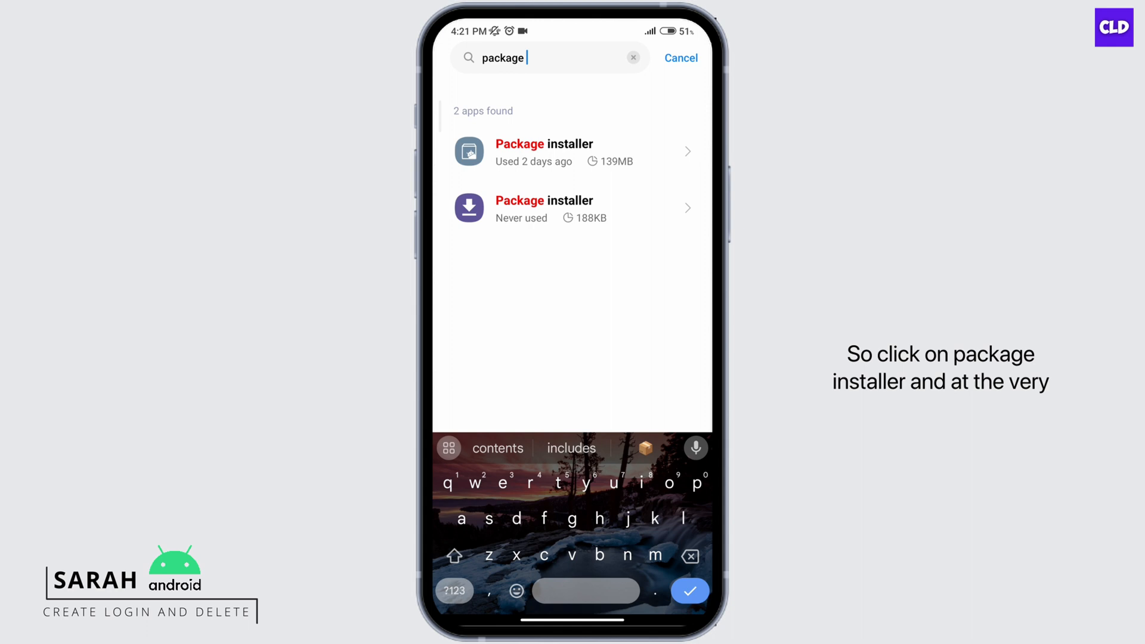
left_click(544, 151)
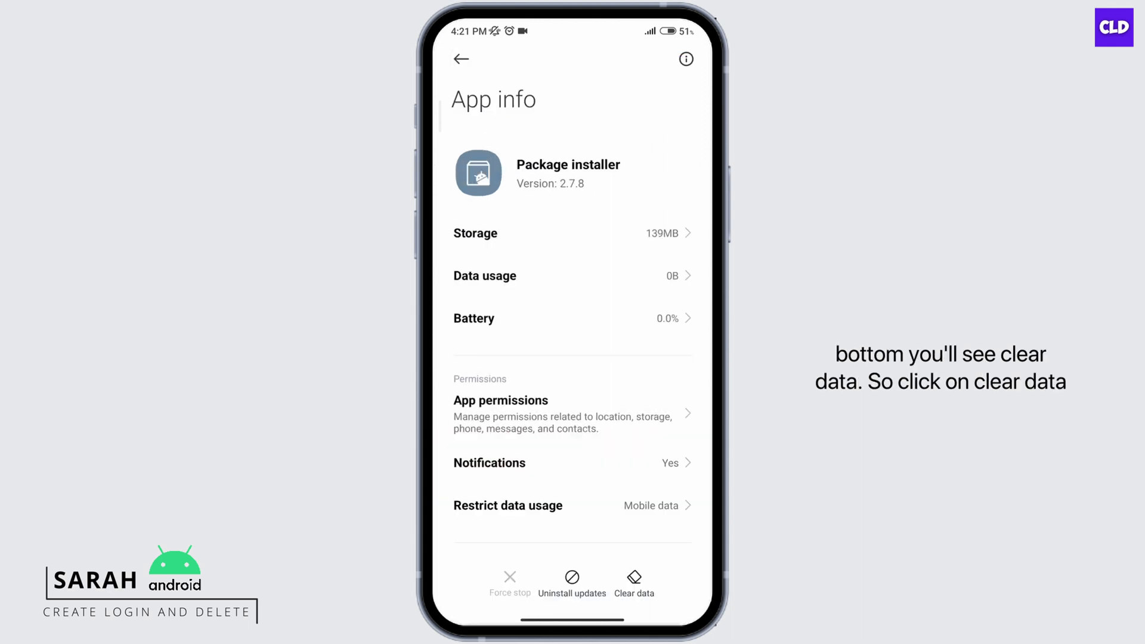
left_click(460, 60)
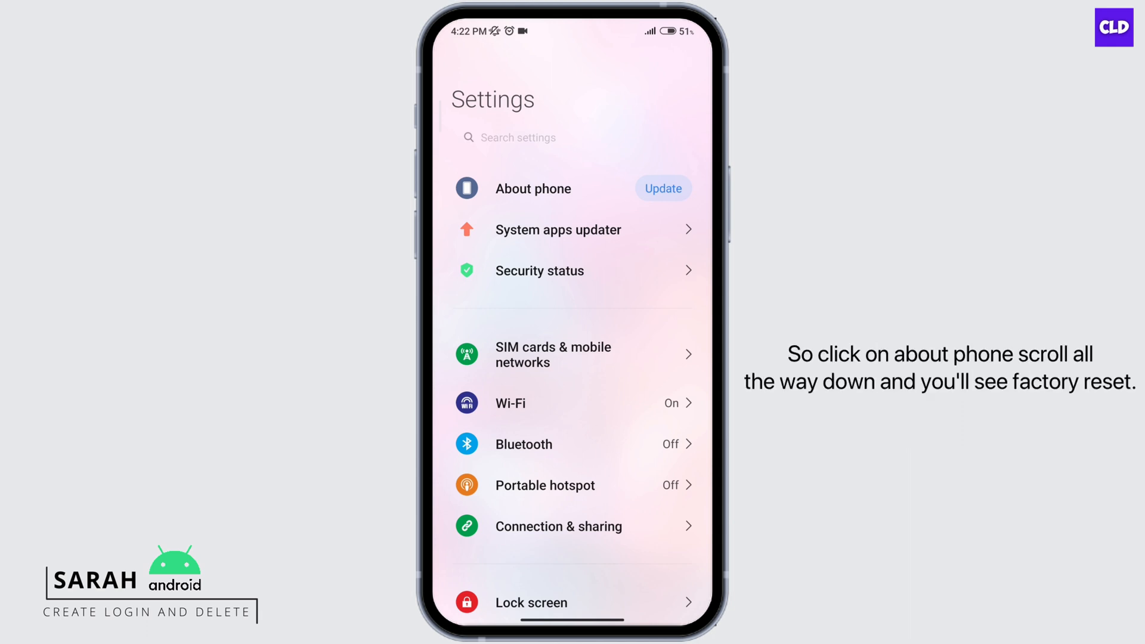
- Show the About phone page scrolled to the Factory reset entry
left_click(534, 189)
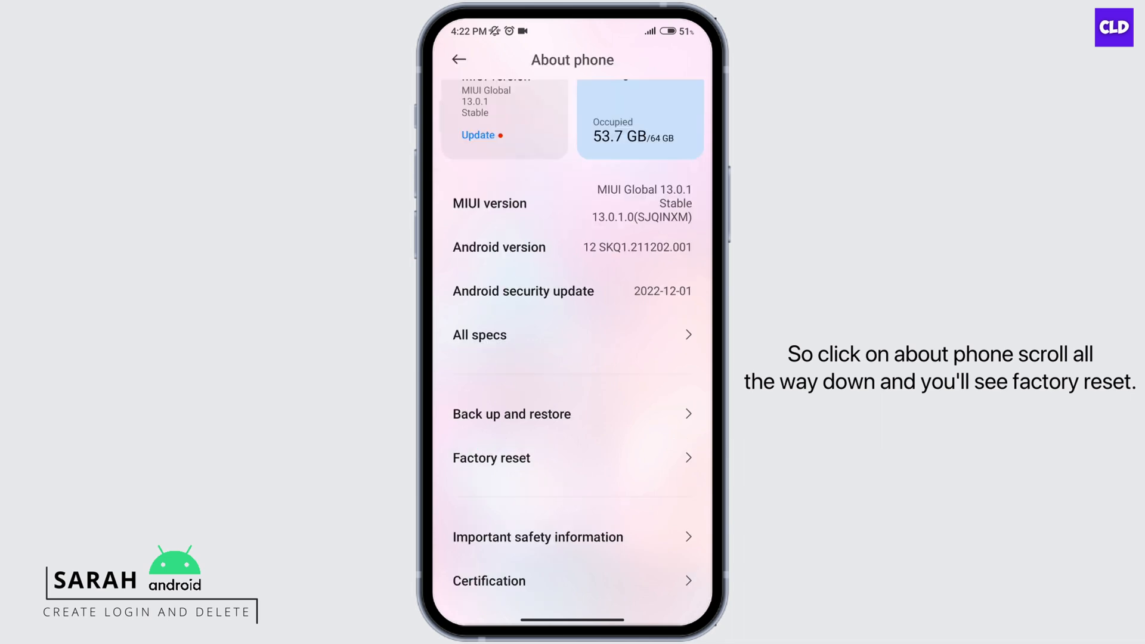